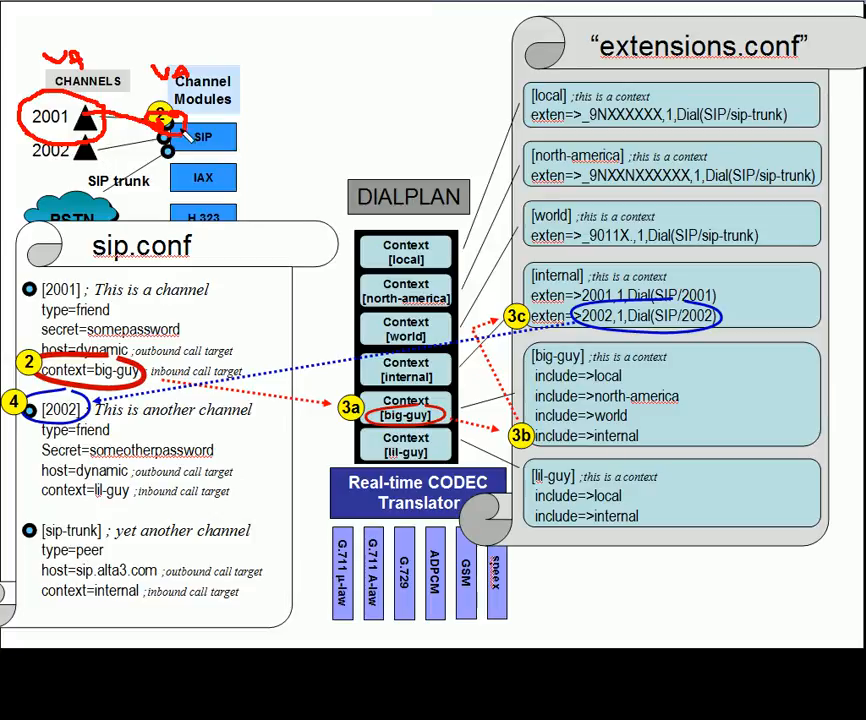
Erase the red ink scribbles near the 2001 and 2002 channel numbers.
drag(184, 124, 324, 178)
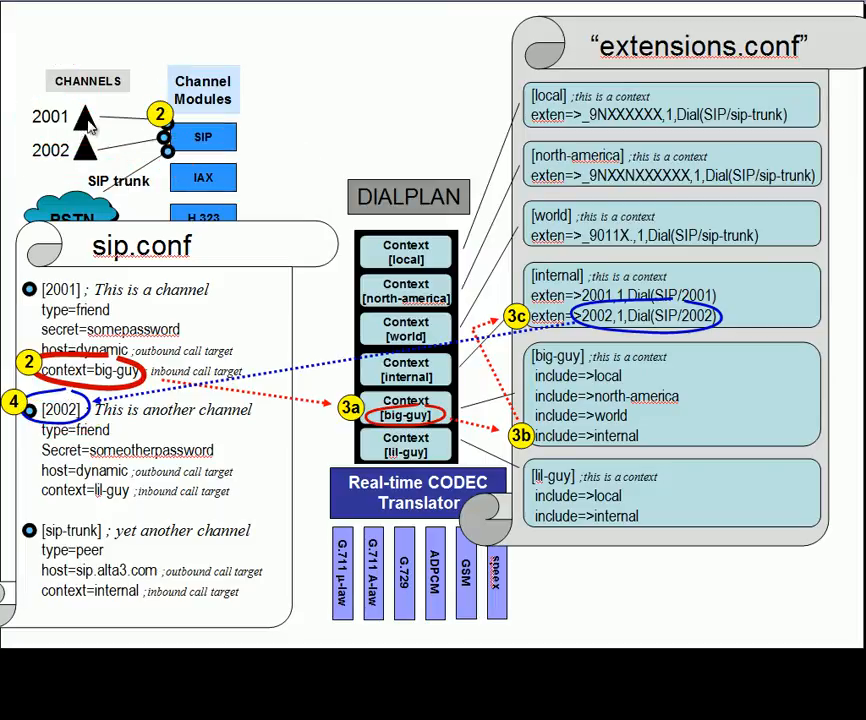
Draw red arrows from channels 2001 and 2002 to the SIP channel module box.
drag(90, 120, 300, 180)
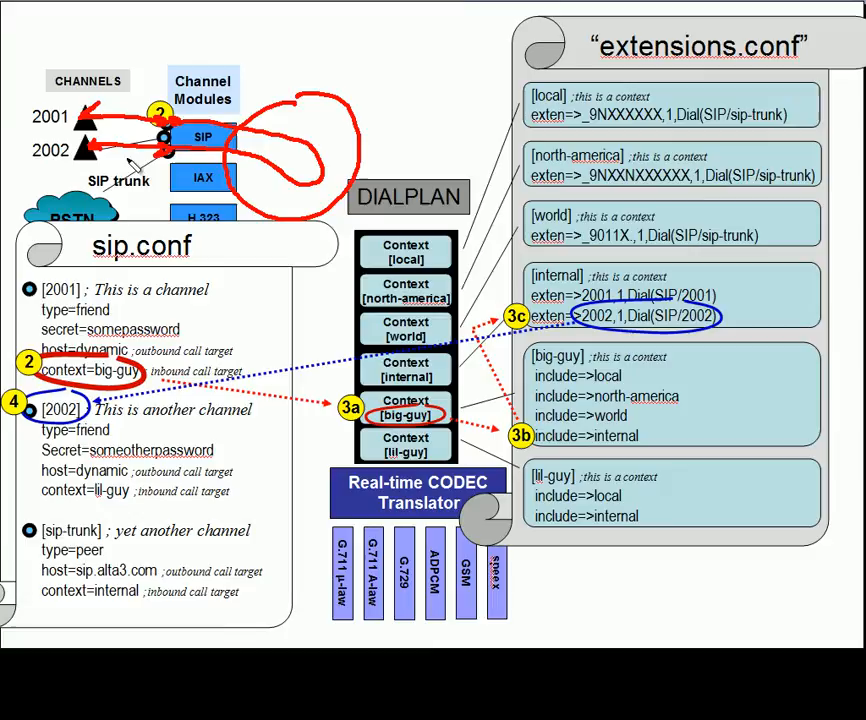
mouse_move(140, 164)
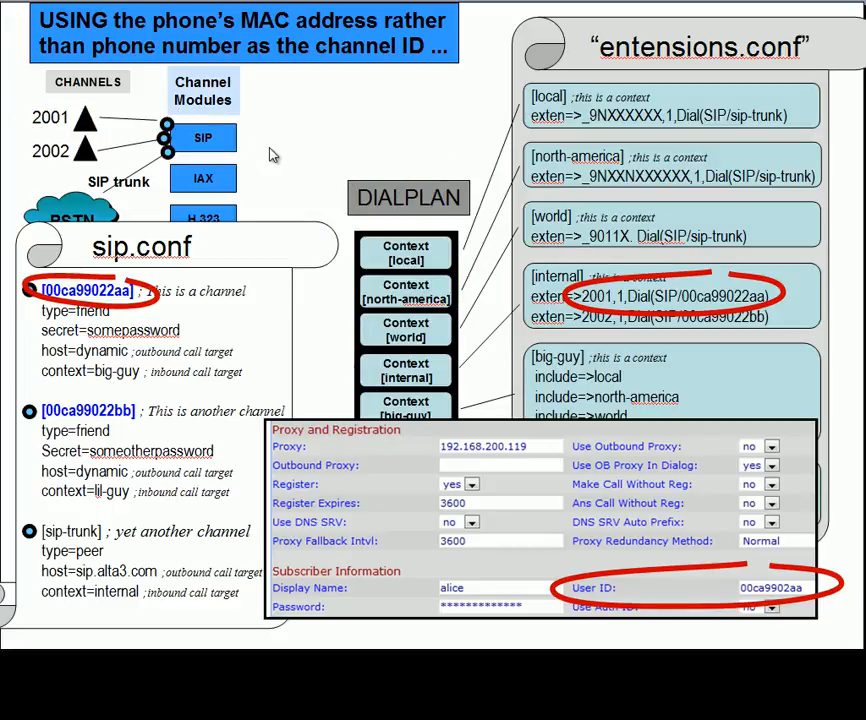
Circle channel 2001 in blue and link Context [internal] to User ID 00ca99022aa.
drag(30, 100, 120, 136)
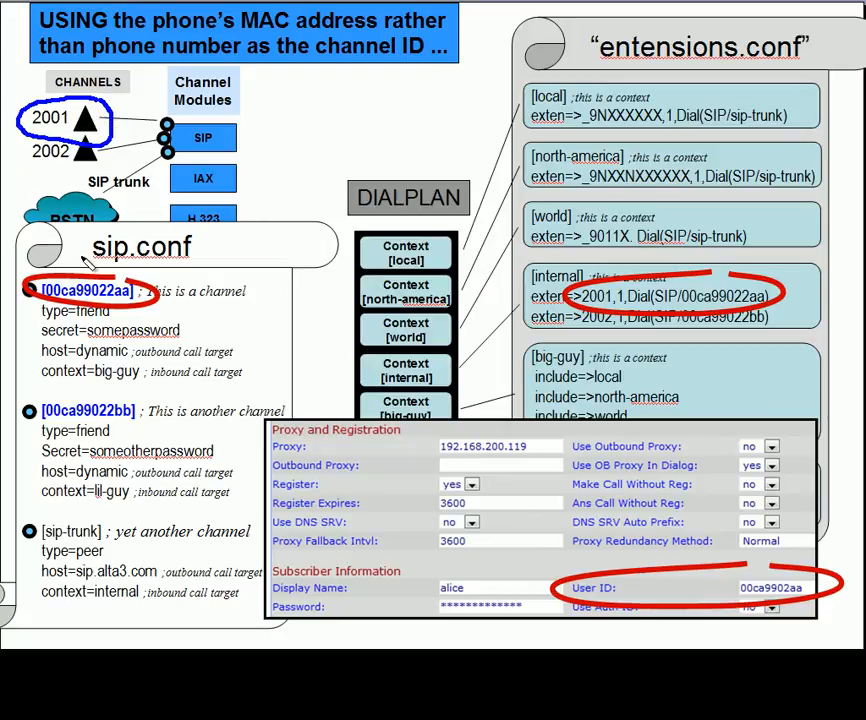
drag(430, 376, 700, 580)
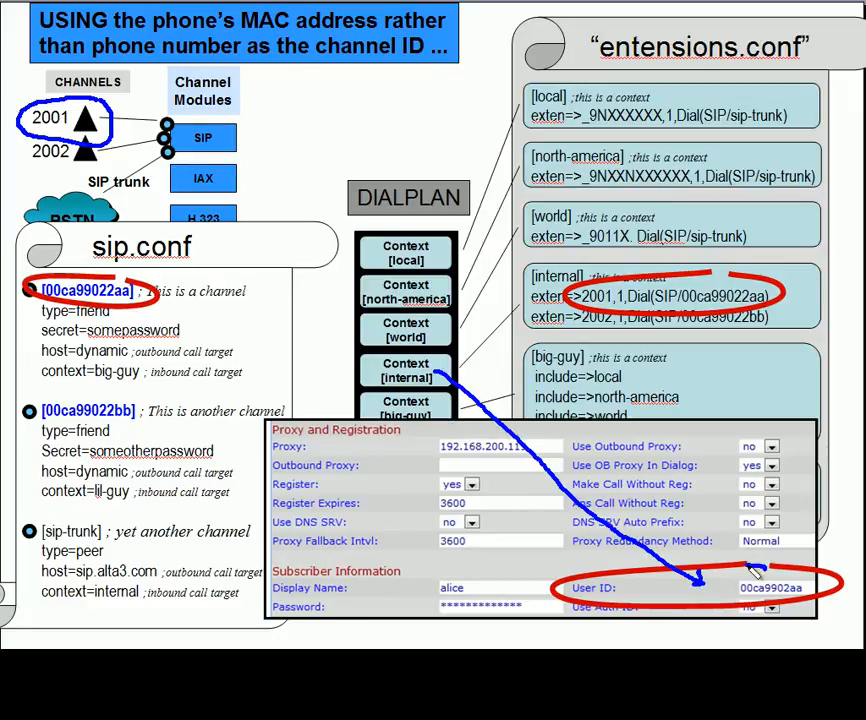